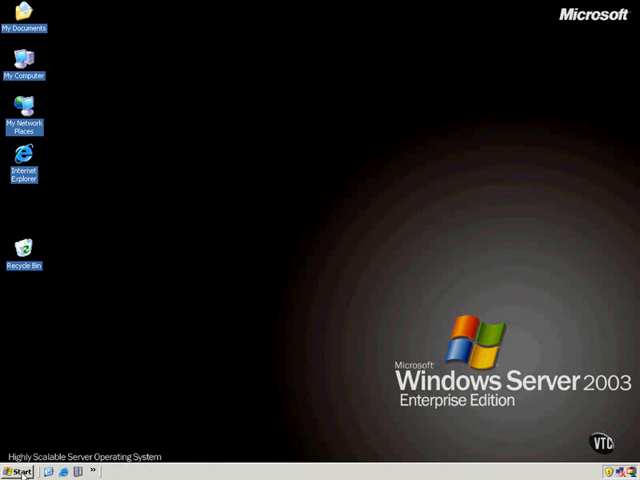
Open the Start menu's program list to find the Microsoft SQL Server 2005 CTP group
{"action": "left_click", "coordinate": [18, 471]}
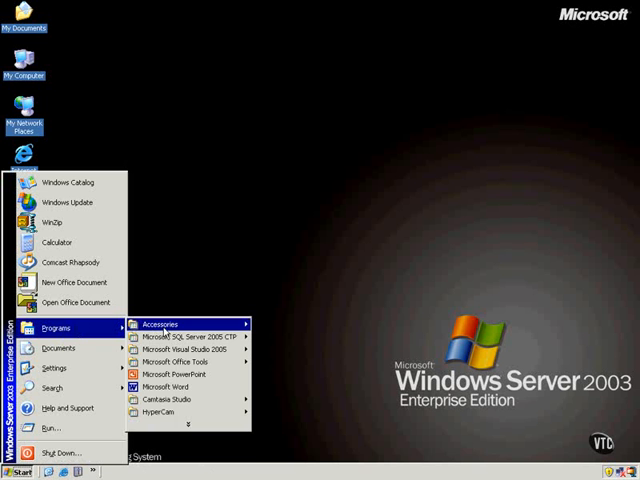
{"action": "mouse_move", "coordinate": [190, 336]}
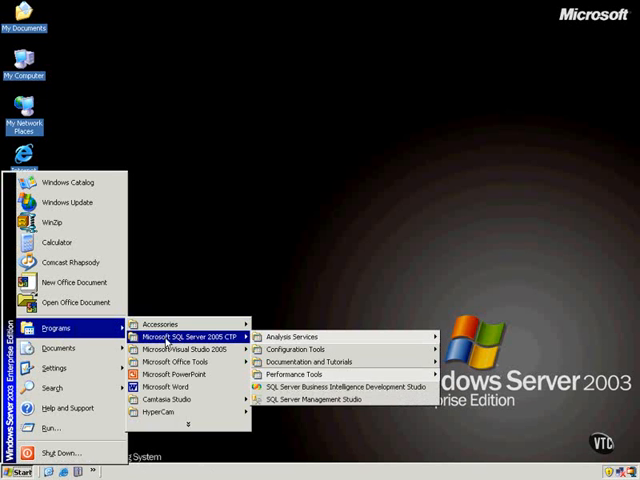
{"action": "mouse_move", "coordinate": [200, 345]}
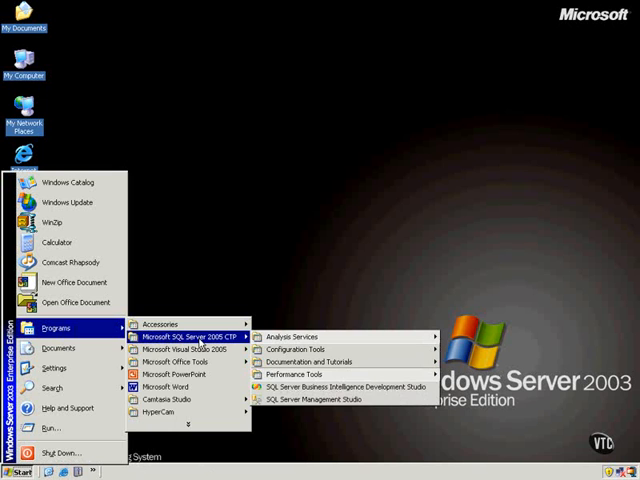
Launch SQL Server Management Studio and connect to the LSBRG\MARK server
{"action": "left_click", "coordinate": [311, 399]}
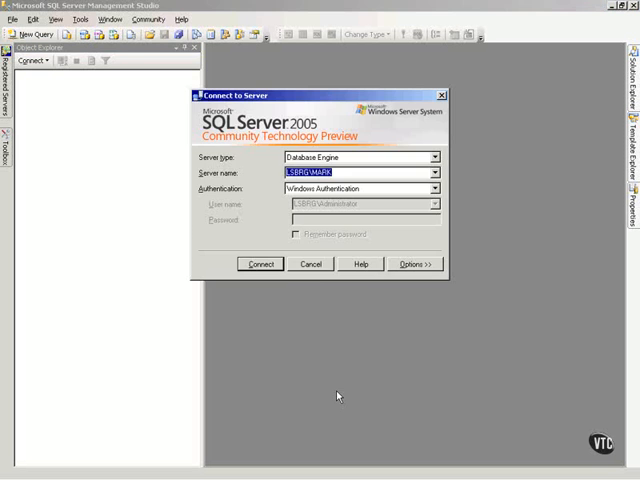
{"action": "left_click", "coordinate": [260, 264]}
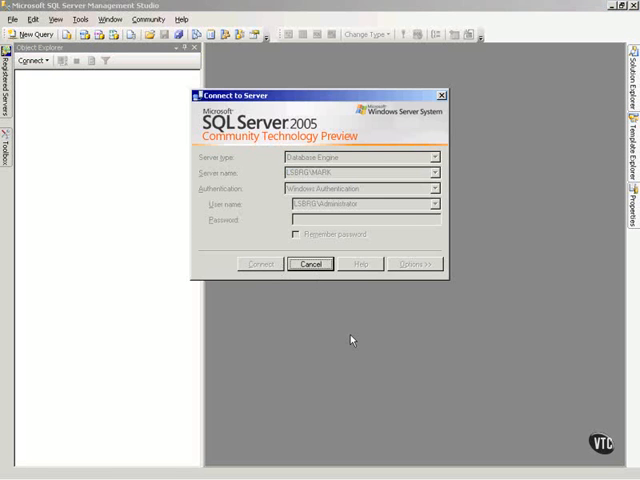
{"action": "left_click", "coordinate": [259, 263]}
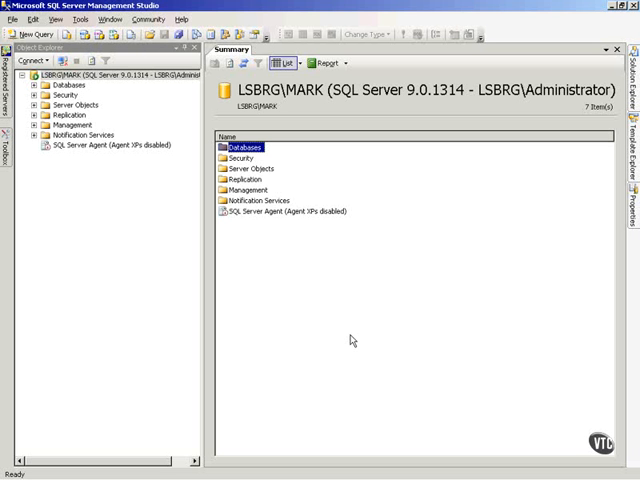
{"action": "mouse_move", "coordinate": [410, 300]}
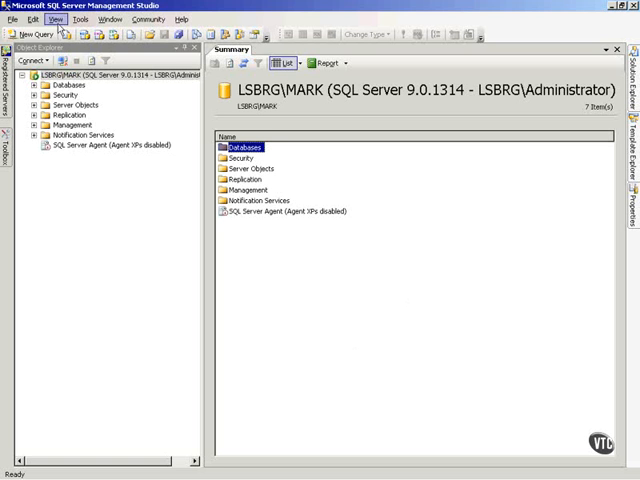
{"action": "left_click", "coordinate": [54, 18]}
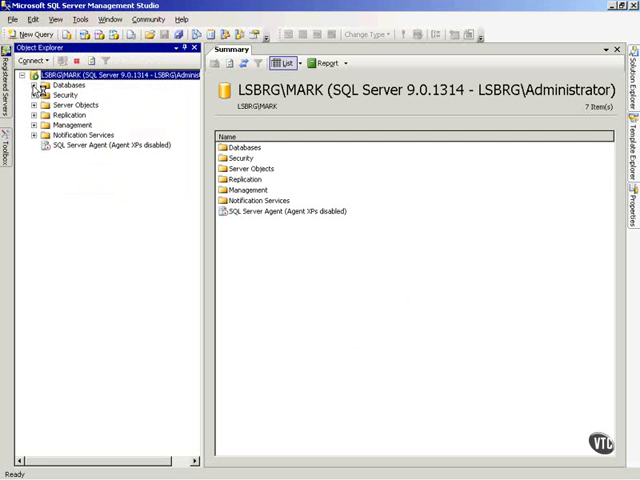
Expand Databases > master > System Tables down to the dbo.MSreplication_options columns
{"action": "left_click", "coordinate": [35, 85]}
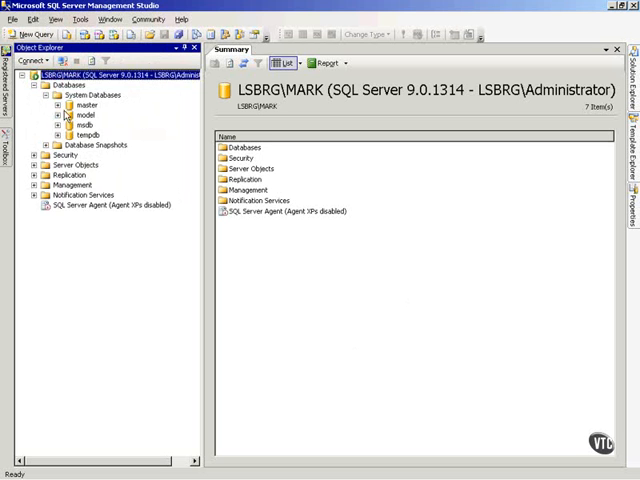
{"action": "left_click", "coordinate": [65, 104]}
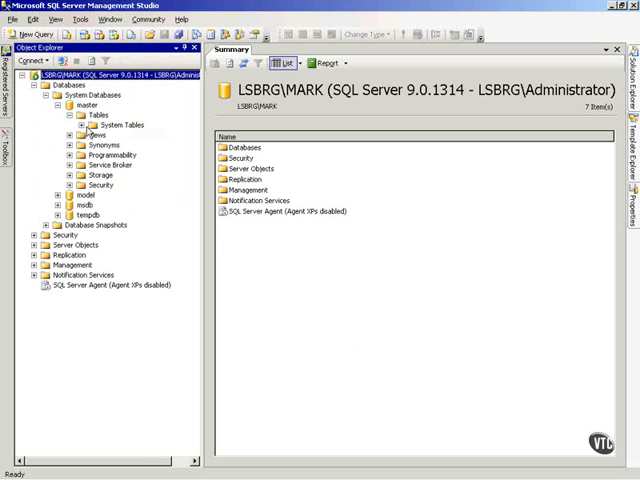
{"action": "left_click", "coordinate": [76, 124]}
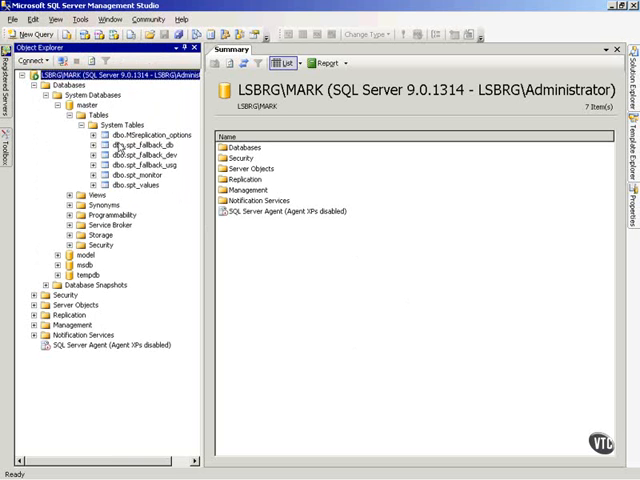
{"action": "left_click", "coordinate": [89, 135]}
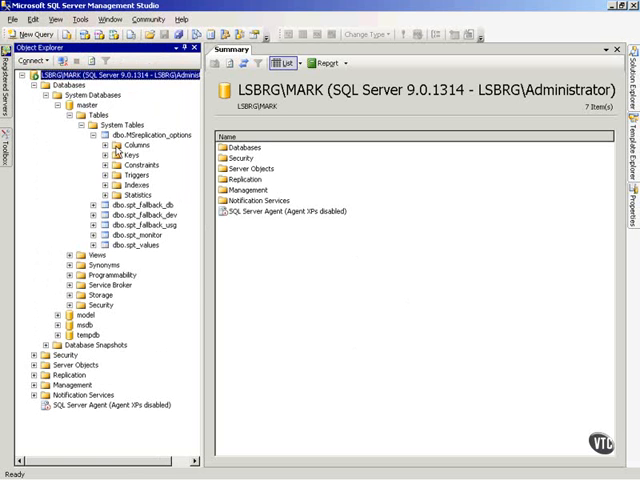
{"action": "left_click", "coordinate": [116, 145]}
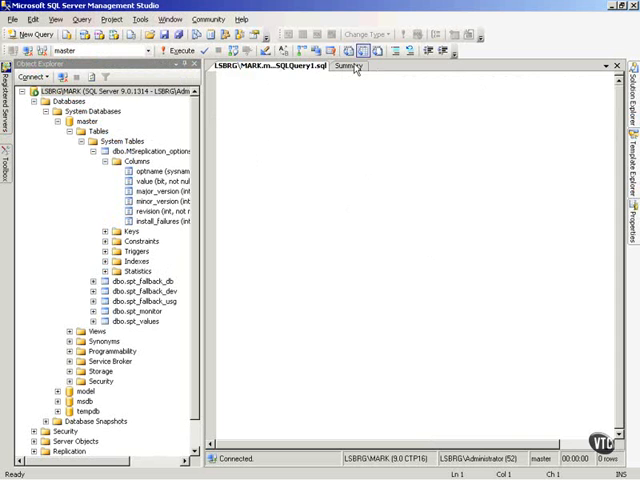
Write 'select * from' and drop in the dbo.MSreplication_options table name
{"action": "left_click", "coordinate": [345, 66]}
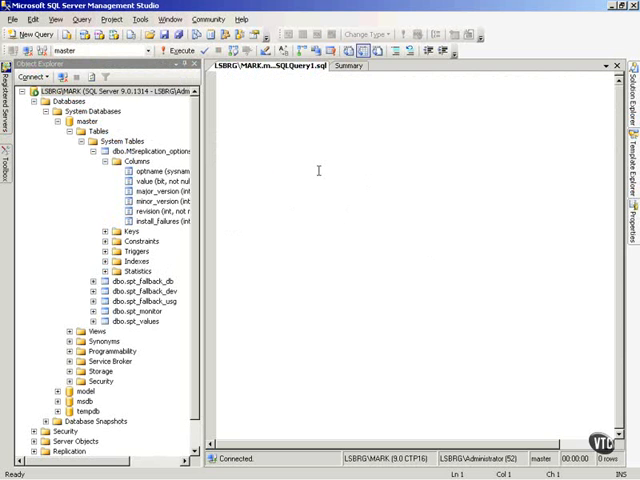
{"action": "mouse_move", "coordinate": [286, 124]}
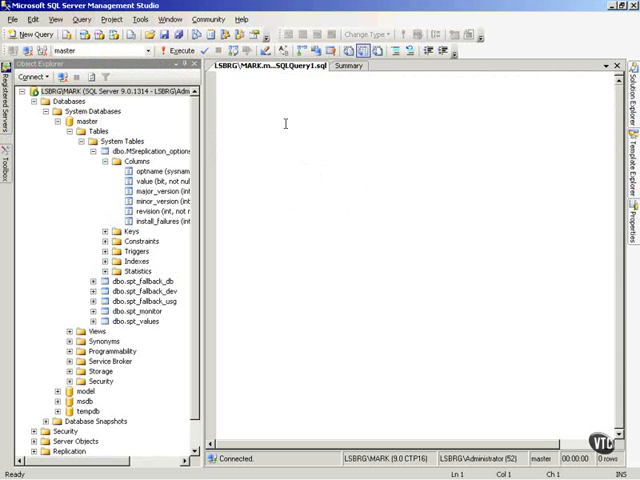
{"action": "type", "text": "select"}
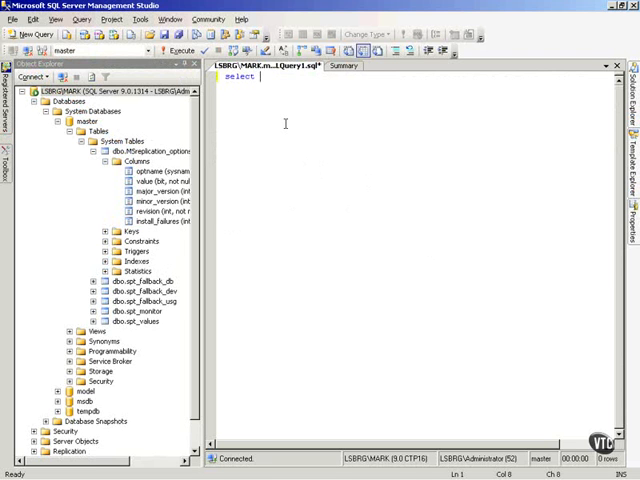
{"action": "type", "text": "* from"}
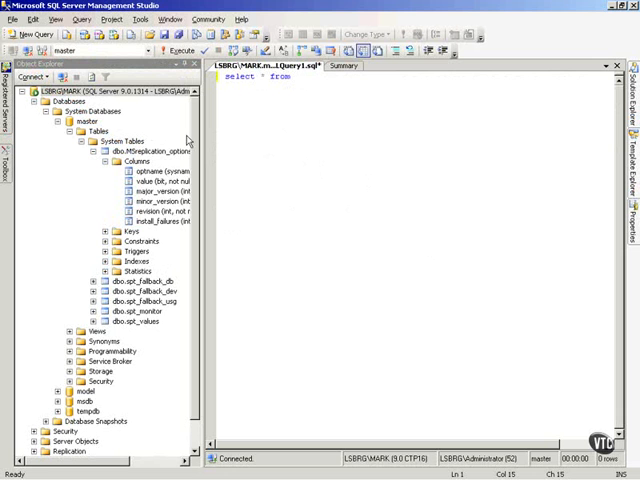
{"action": "left_click", "coordinate": [145, 150]}
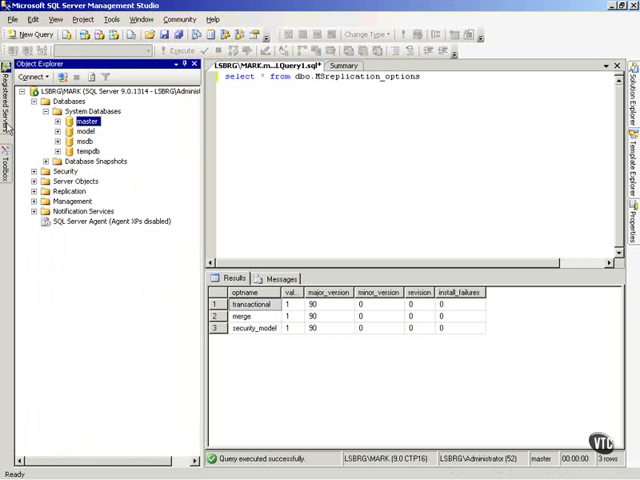
{"action": "left_click", "coordinate": [19, 76]}
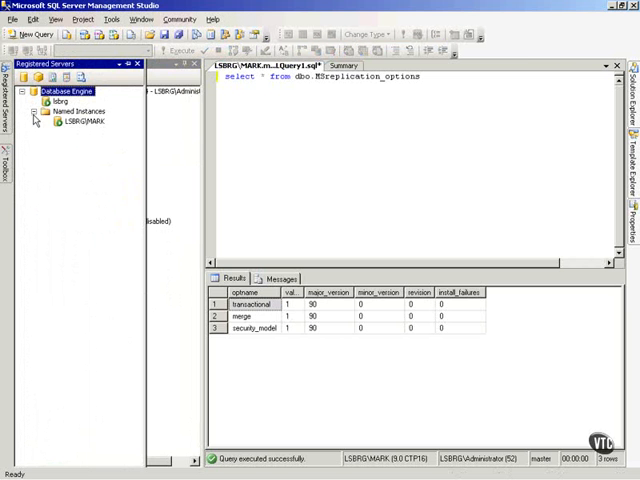
{"action": "left_click", "coordinate": [70, 121]}
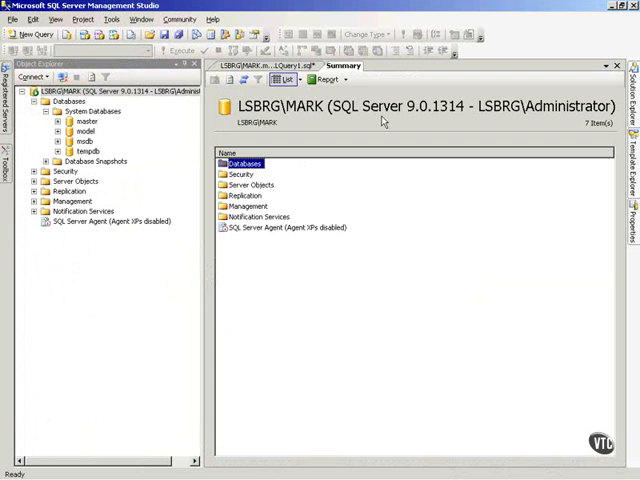
{"action": "mouse_move", "coordinate": [290, 66]}
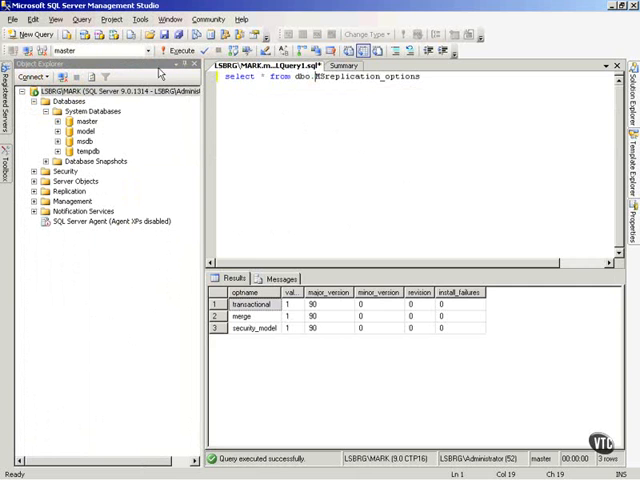
Start a second query with 'select * from' and expand master > Tables in Object Explorer
{"action": "left_click", "coordinate": [36, 33]}
{"action": "type", "text": "select "}
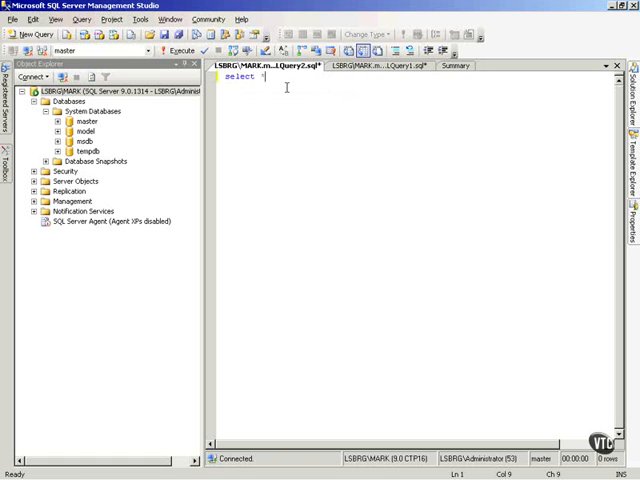
{"action": "type", "text": "* from"}
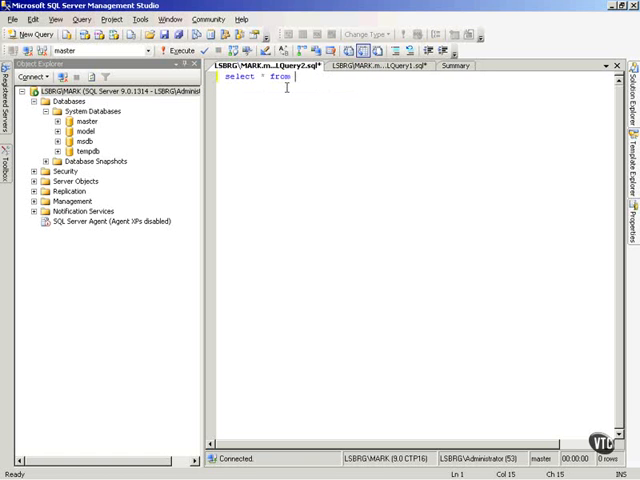
{"action": "left_click", "coordinate": [54, 121]}
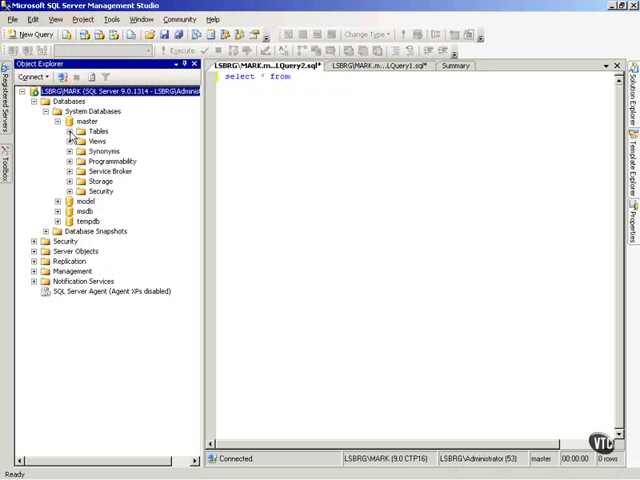
{"action": "left_click", "coordinate": [68, 131]}
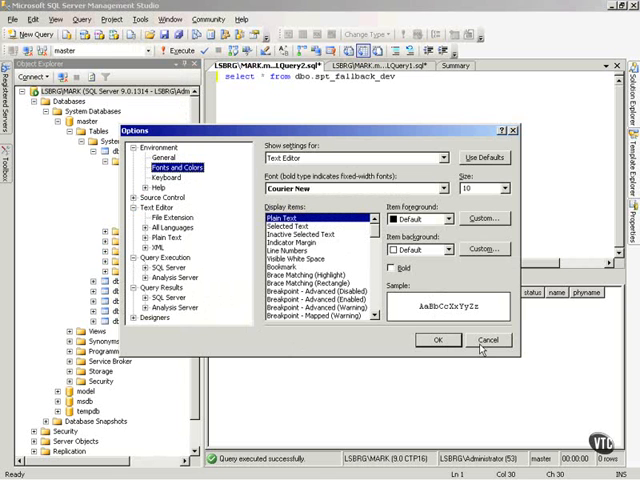
{"action": "left_click", "coordinate": [489, 339]}
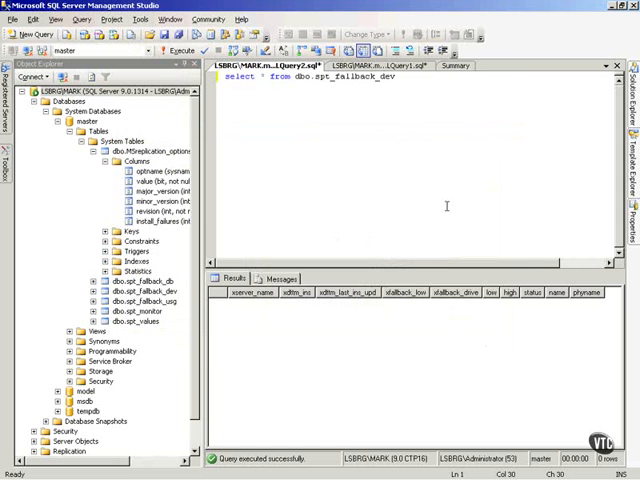